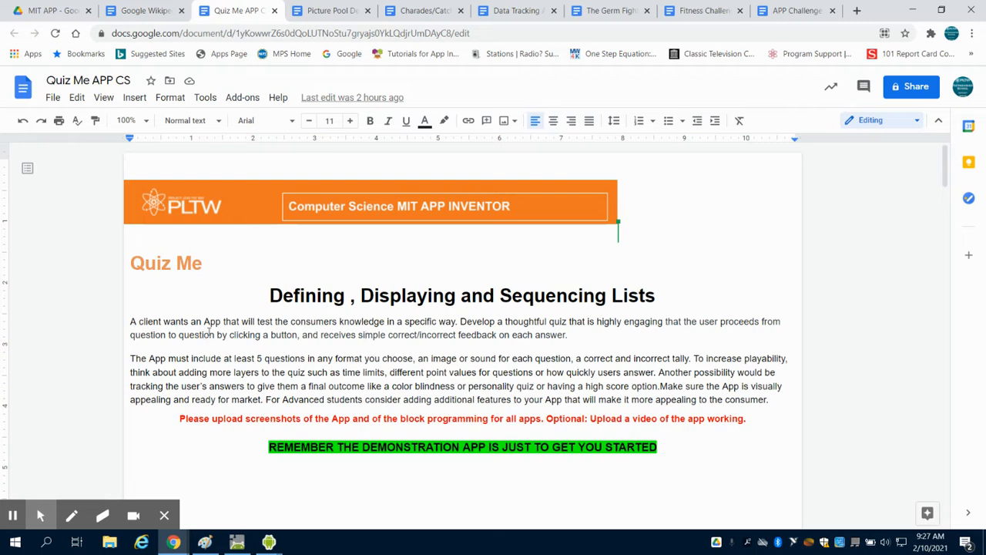
{"action": "mouse_move", "coordinate": [416, 313]}
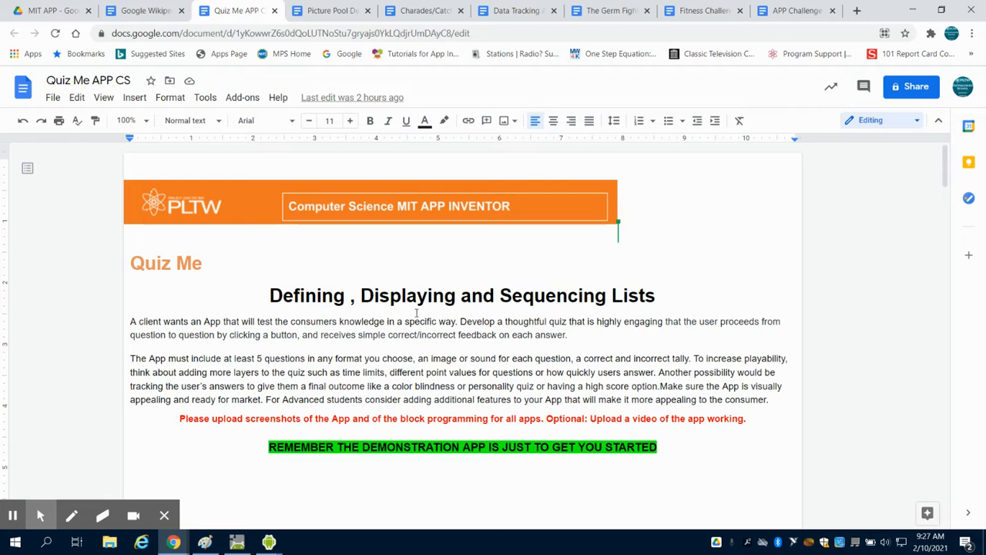
Answer the basketball question with Milwaukee, get it judged correct, and move to the next question
{"action": "scroll", "scroll_direction": "down", "scroll_amount": 3}
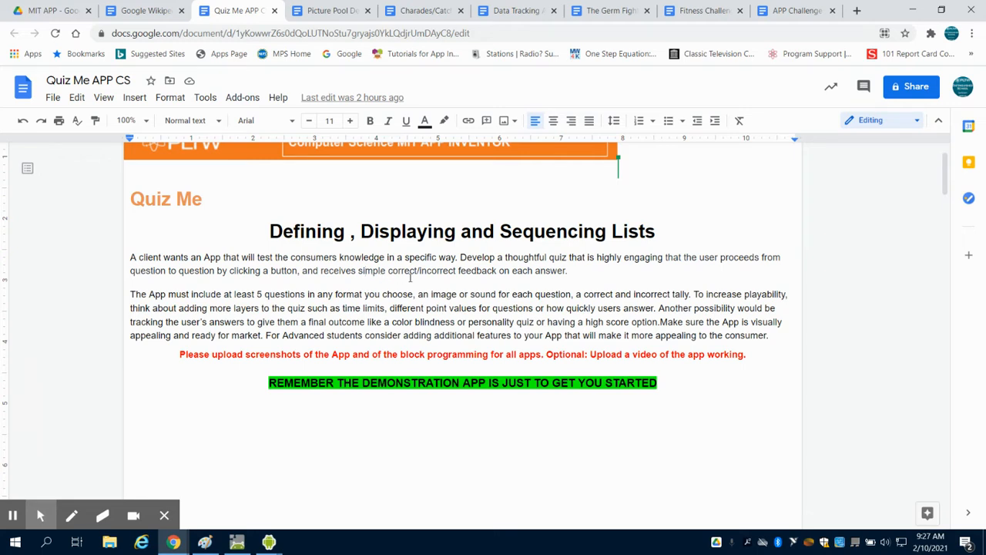
{"action": "mouse_move", "coordinate": [388, 291]}
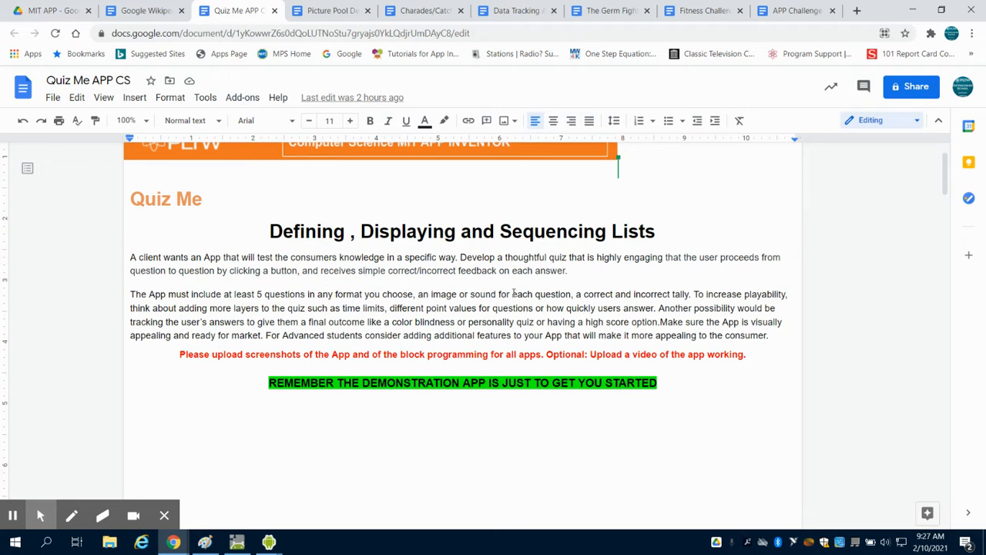
{"action": "mouse_move", "coordinate": [576, 294]}
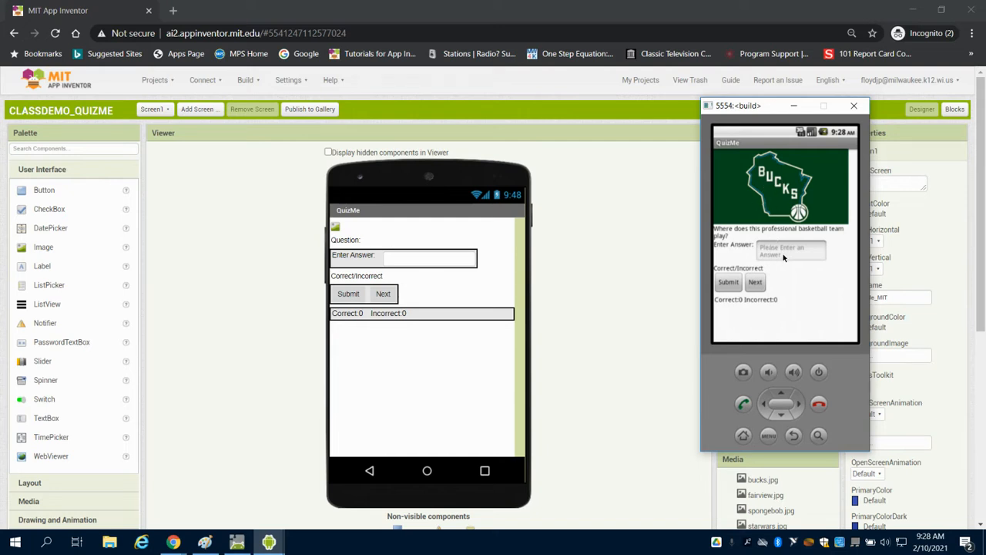
{"action": "left_click", "coordinate": [790, 251]}
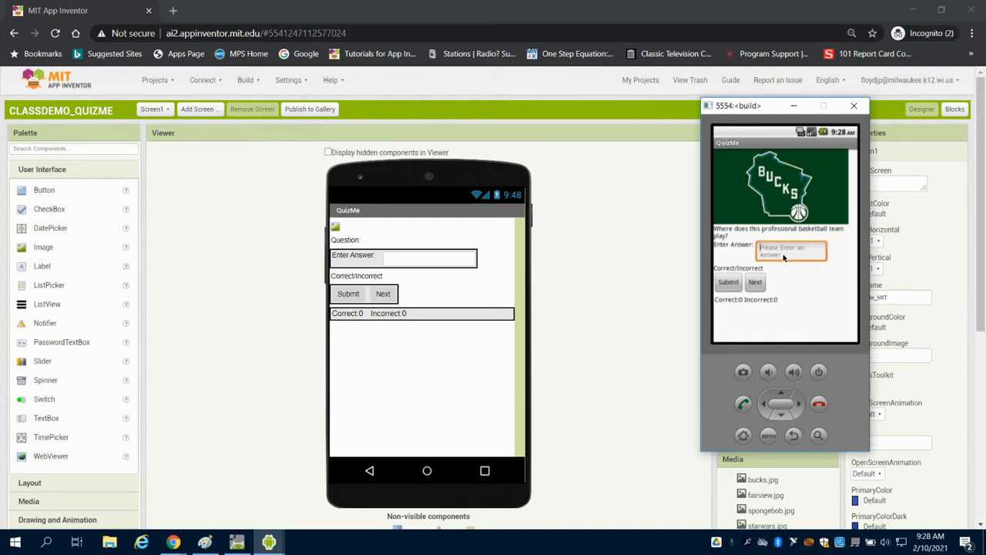
{"action": "type", "text": "Milwau"}
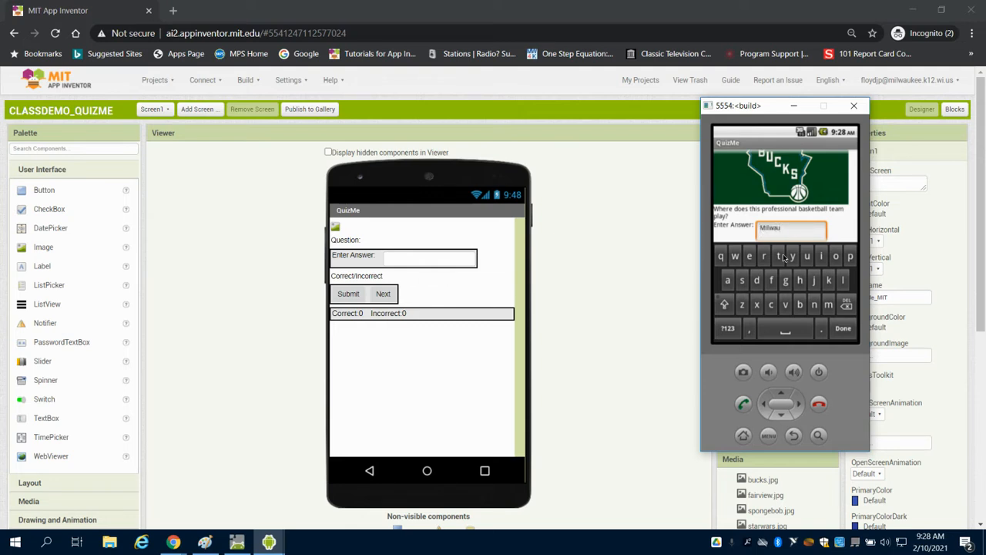
{"action": "type", "text": "kee"}
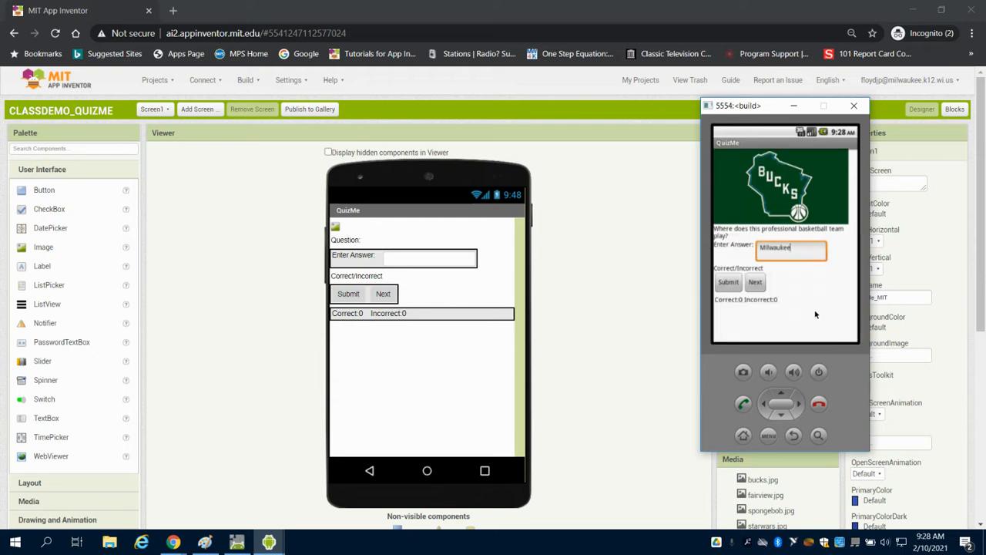
{"action": "left_click", "coordinate": [727, 282]}
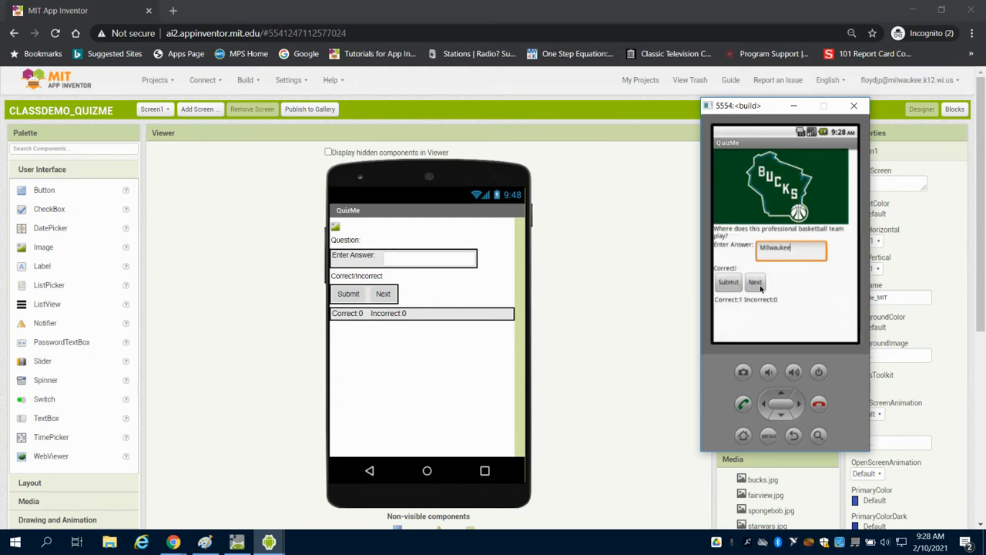
{"action": "left_click", "coordinate": [754, 280]}
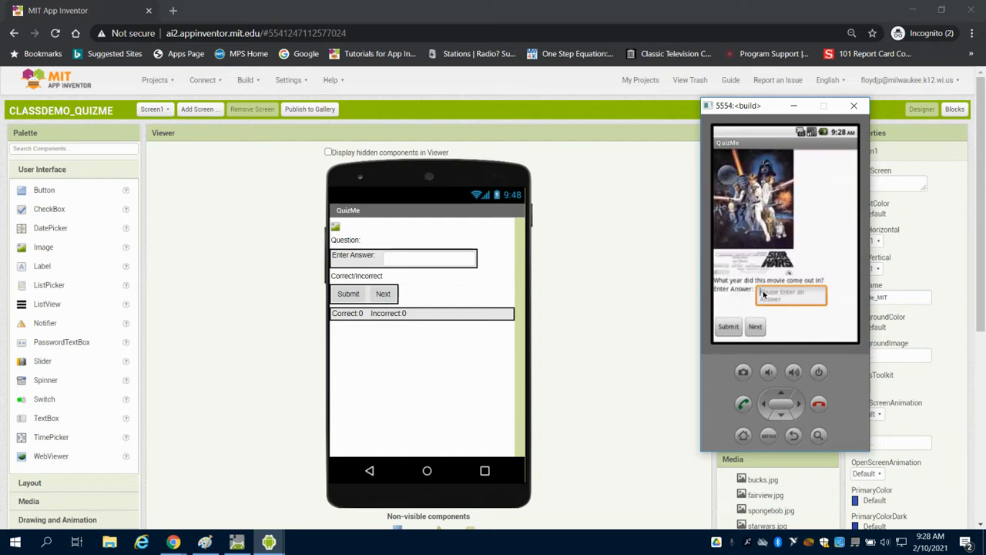
Answer the movie release-year question with 2005, get it judged incorrect, and move on
{"action": "left_click", "coordinate": [790, 295]}
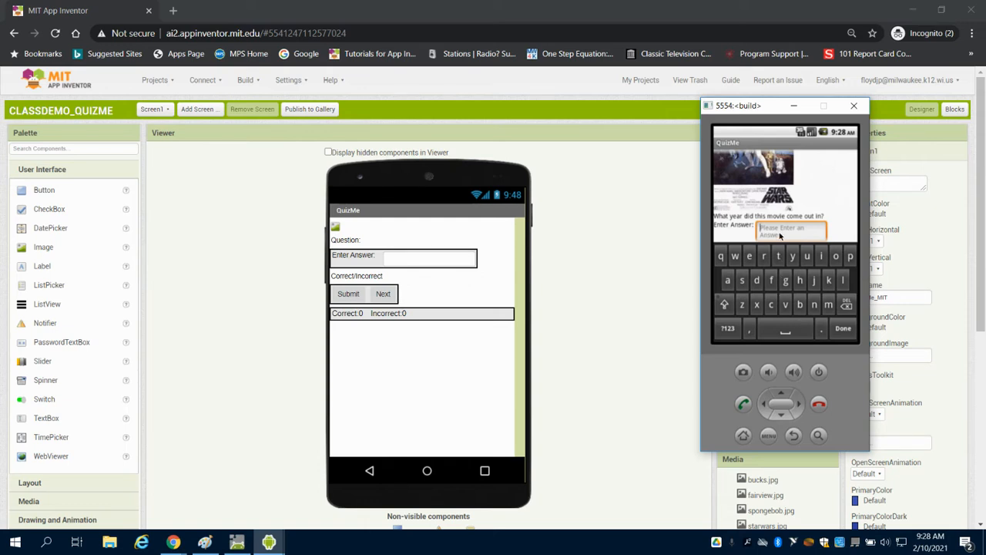
{"action": "type", "text": "2005"}
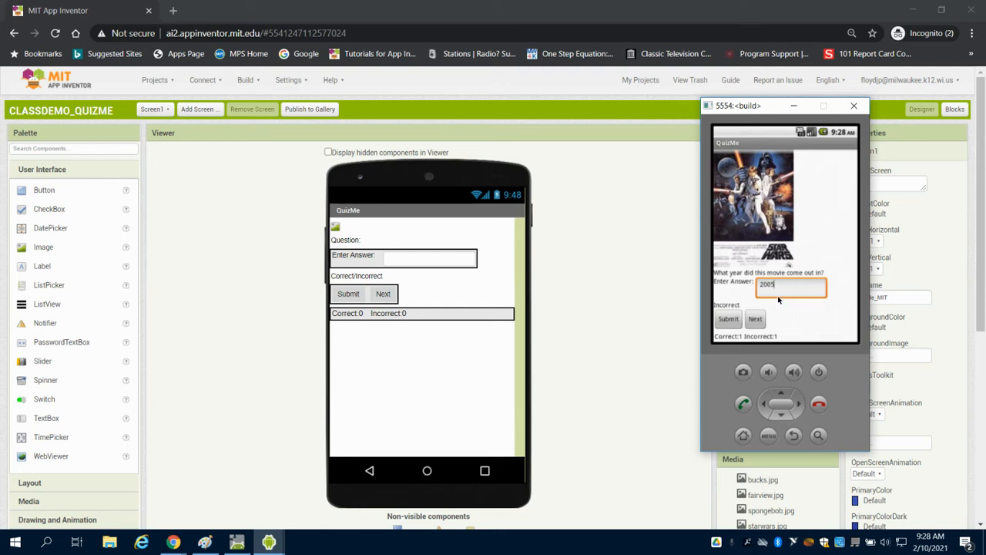
{"action": "left_click", "coordinate": [754, 319]}
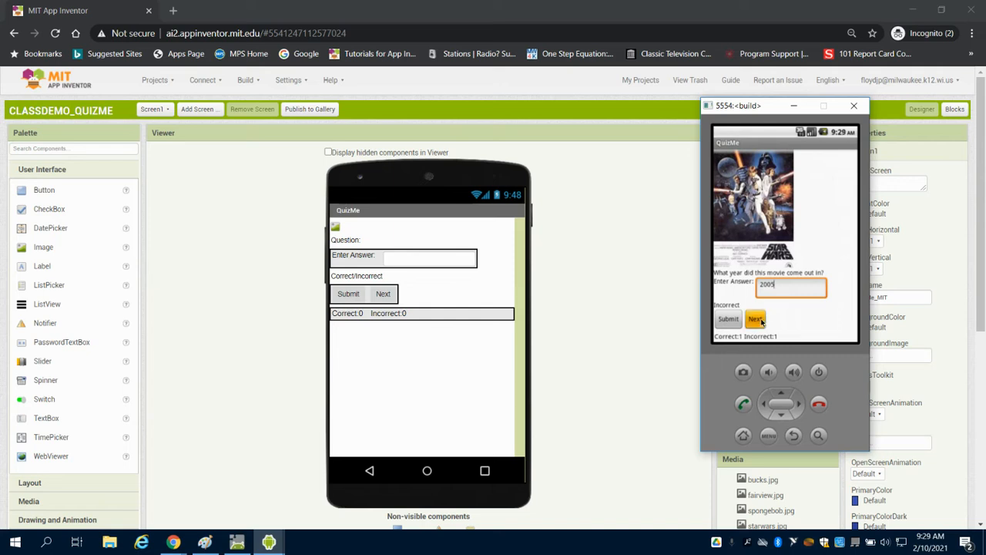
Answer the school question with Fairview and get it judged Correct
{"action": "left_click", "coordinate": [755, 319]}
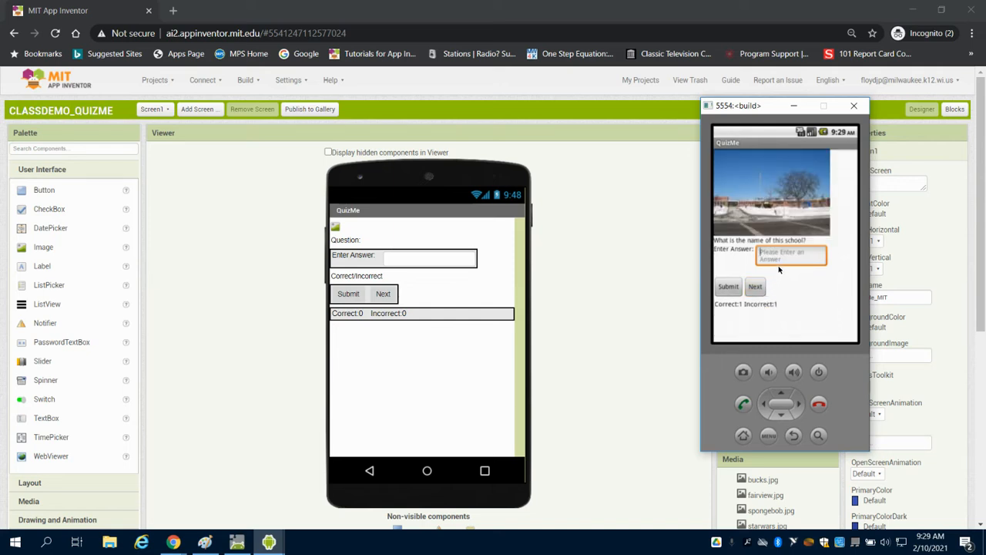
{"action": "type", "text": "Fairview"}
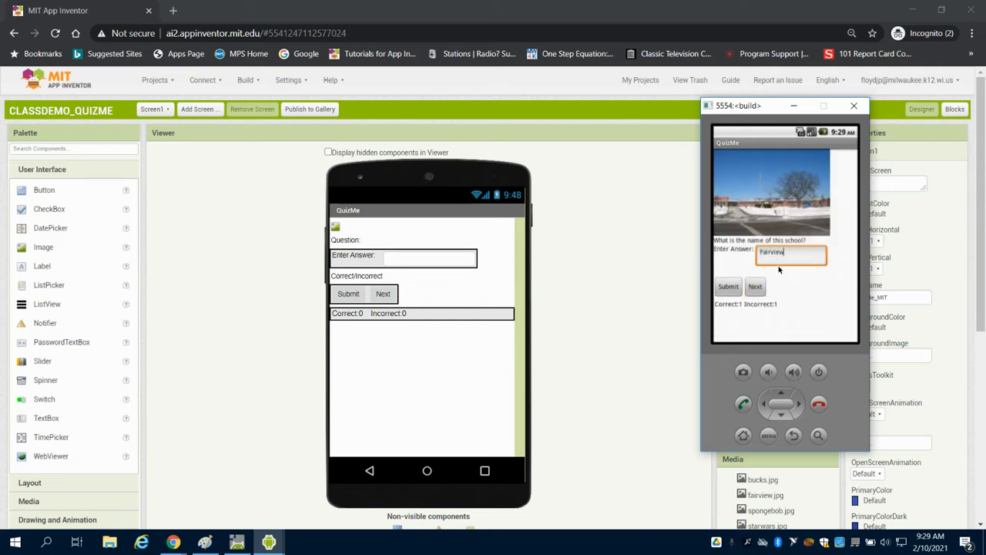
{"action": "left_click", "coordinate": [727, 285]}
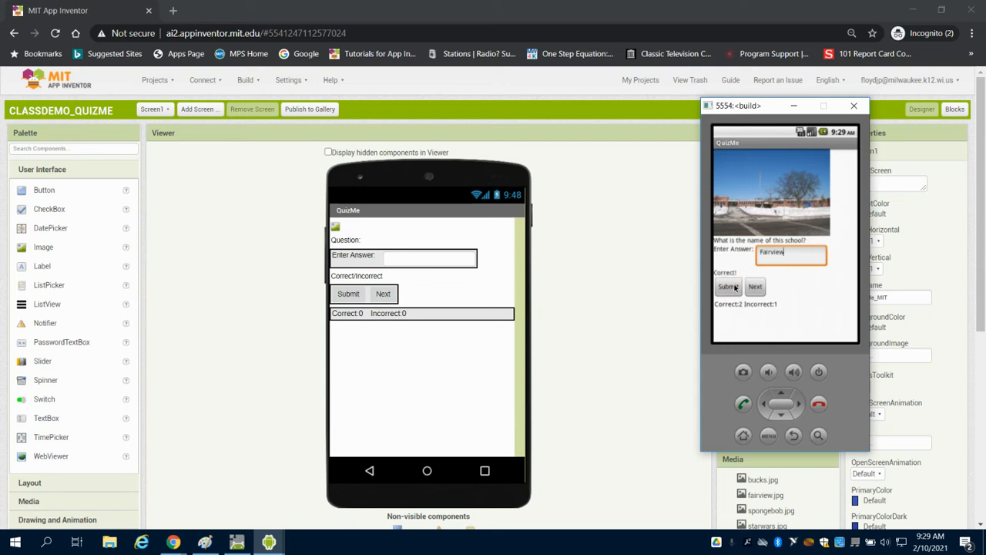
{"action": "mouse_move", "coordinate": [762, 234]}
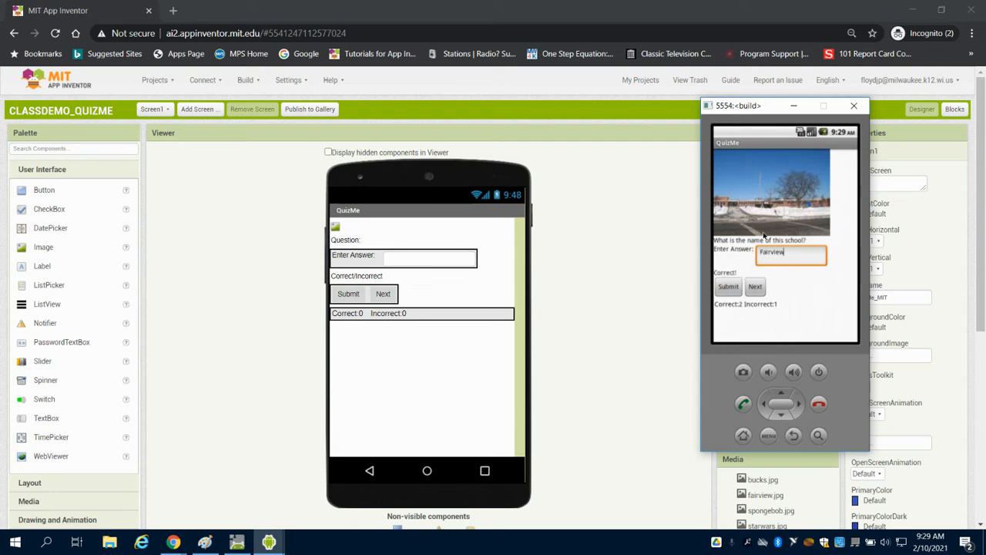
{"action": "mouse_move", "coordinate": [786, 194]}
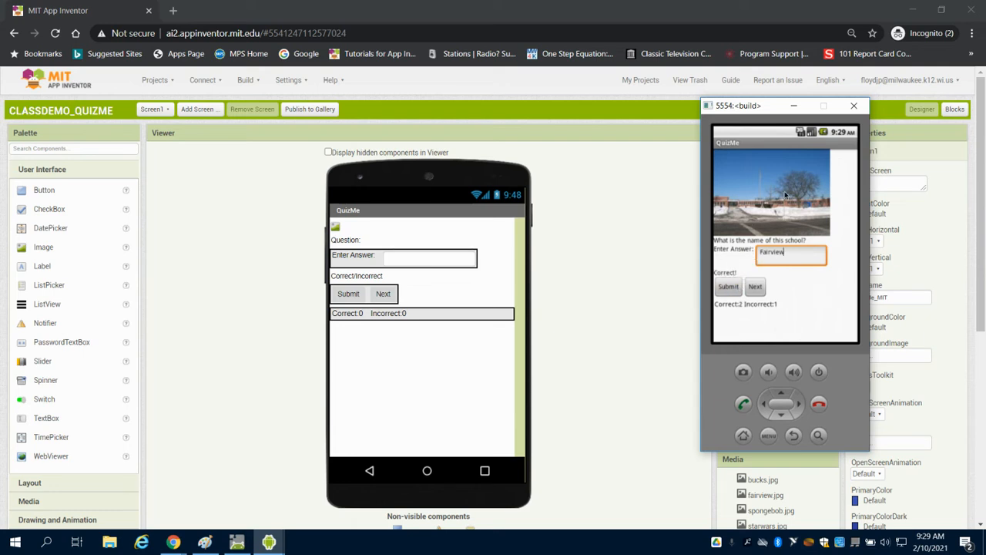
{"action": "mouse_move", "coordinate": [763, 246]}
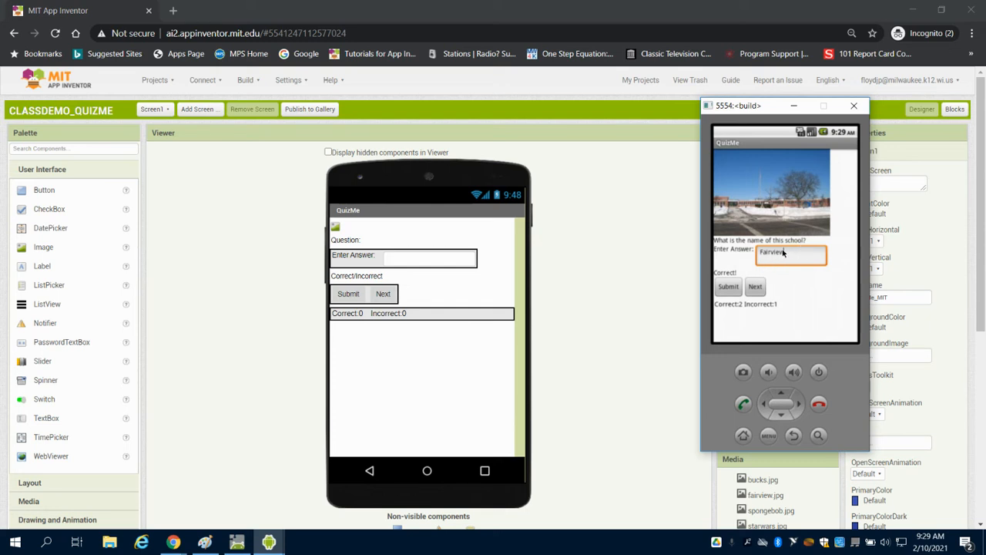
Re-answer the school question in lowercase fairview and see it marked Incorrect
{"action": "key", "text": "BackSpace"}
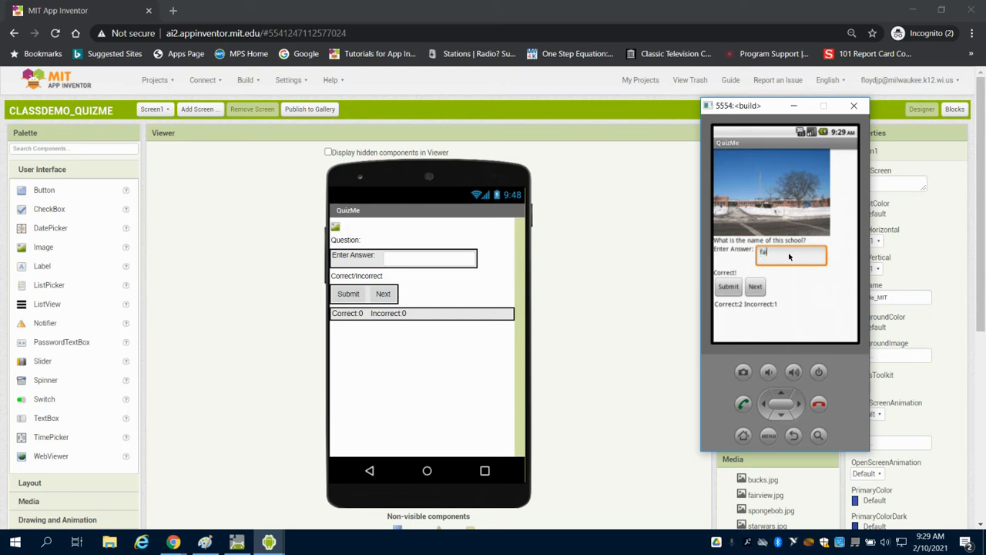
{"action": "type", "text": "fairview"}
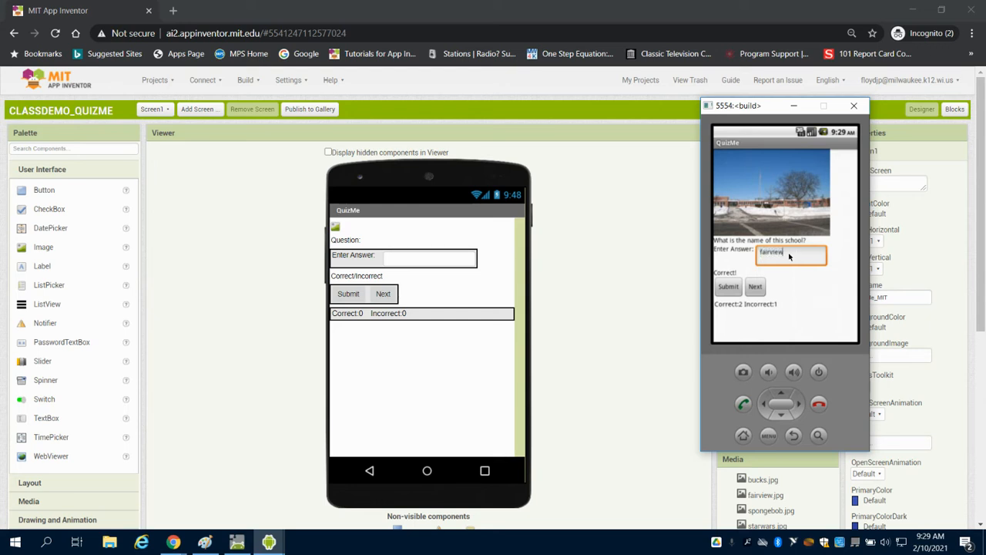
{"action": "left_click", "coordinate": [727, 287]}
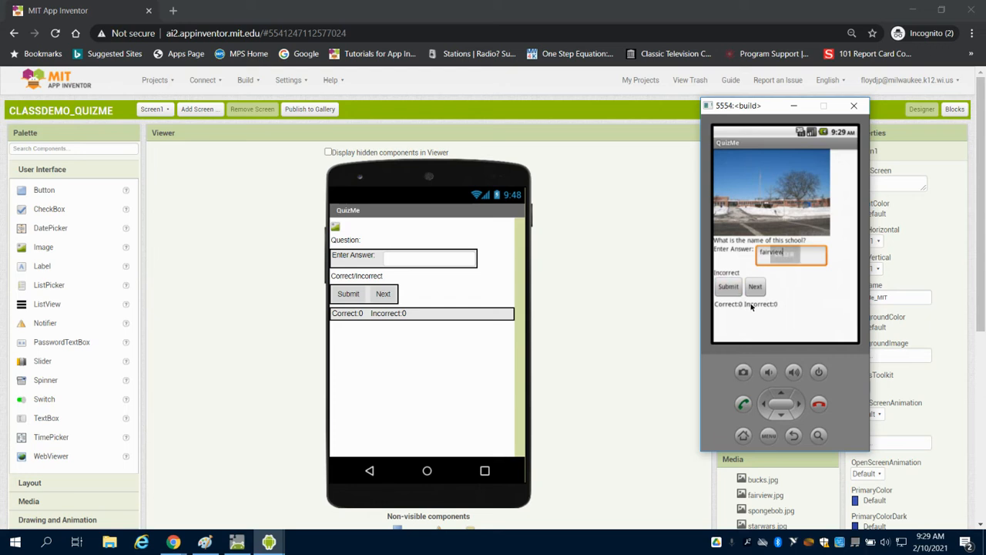
{"action": "type", "text": "LOSER"}
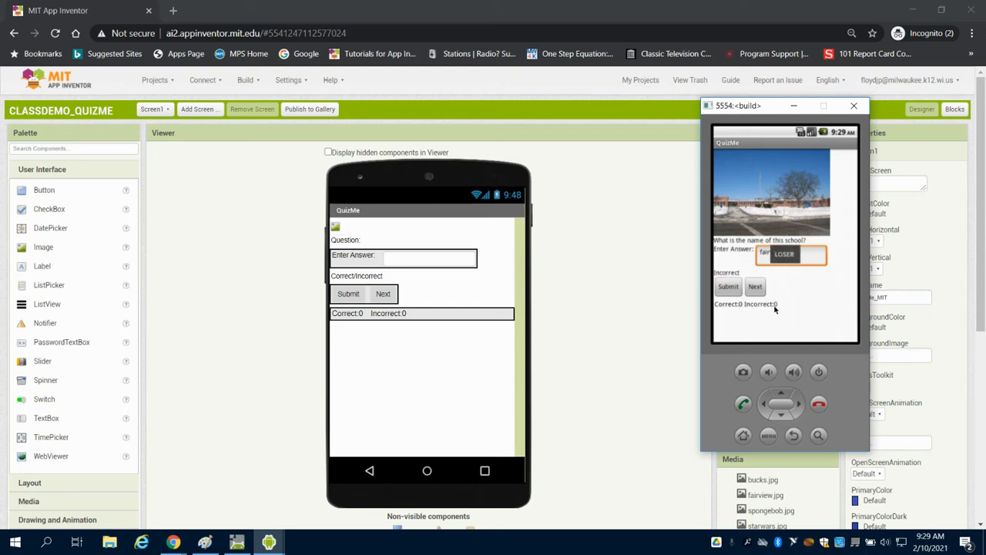
{"action": "type", "text": "fairview"}
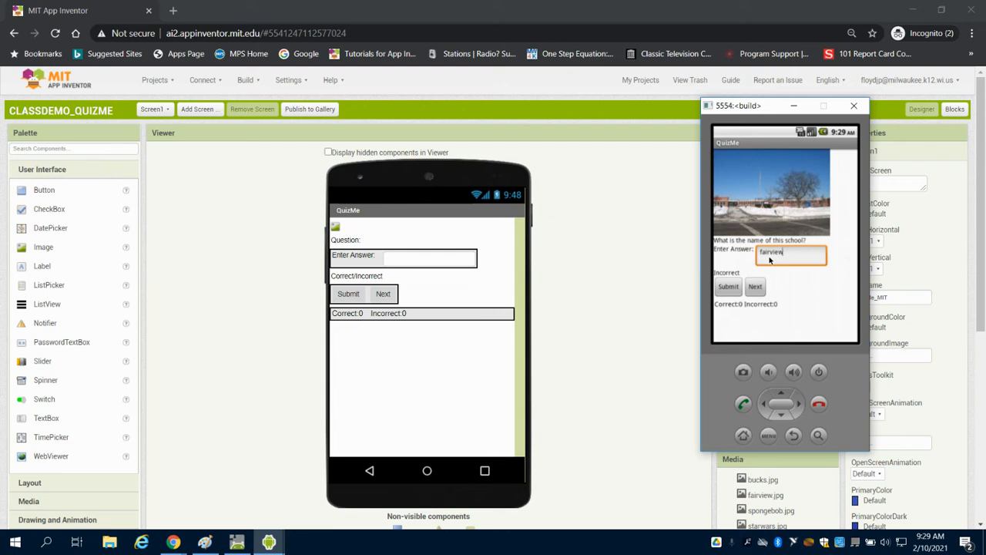
{"action": "mouse_move", "coordinate": [768, 259]}
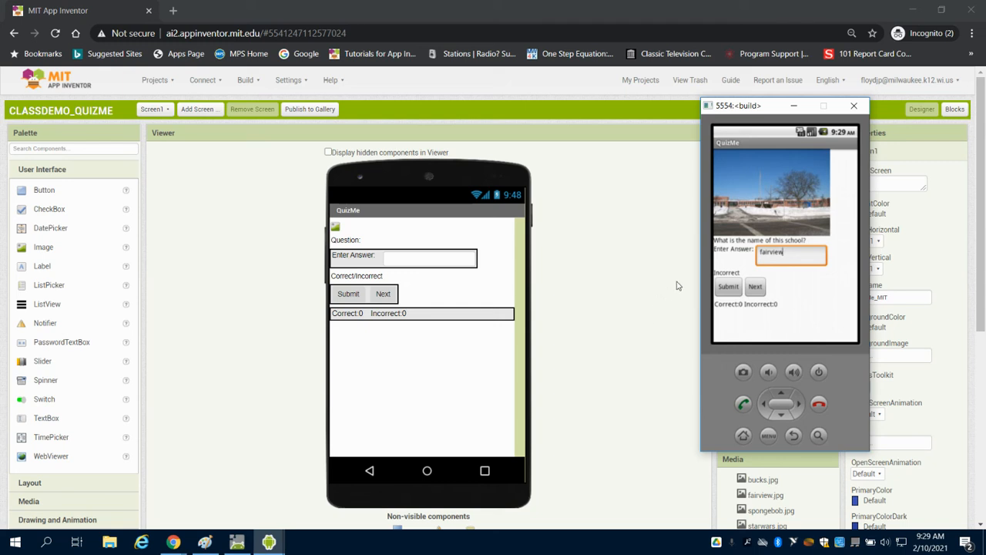
{"action": "mouse_move", "coordinate": [403, 241]}
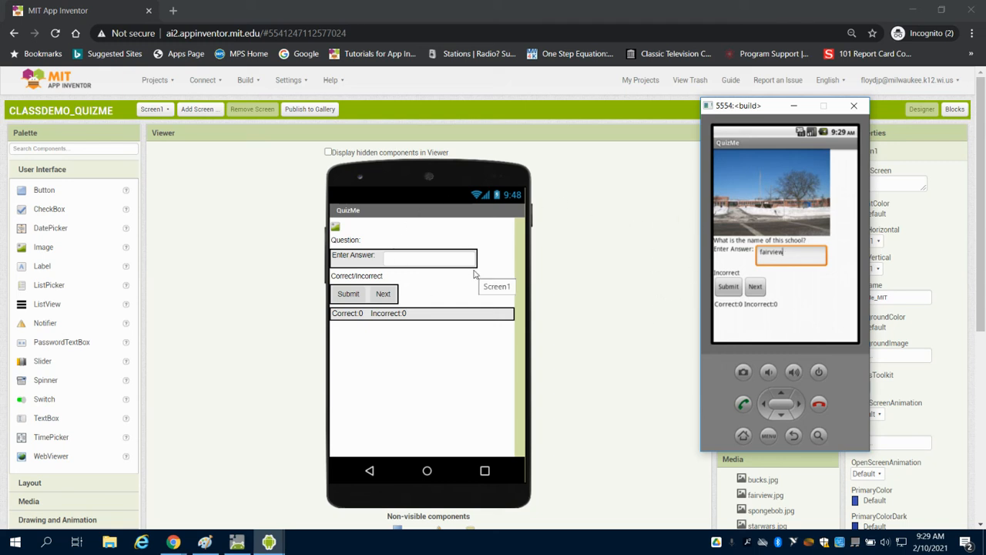
{"action": "mouse_move", "coordinate": [515, 275]}
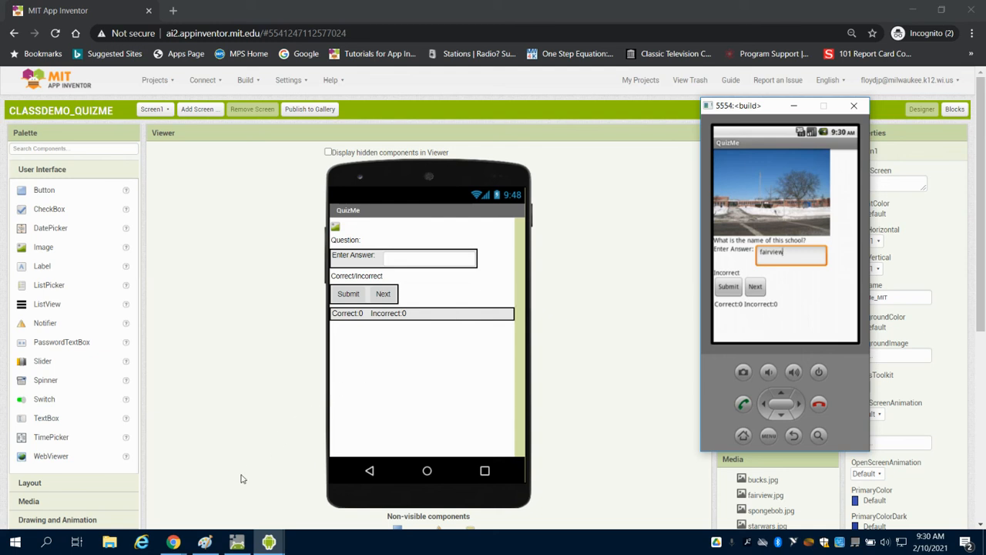
{"action": "mouse_move", "coordinate": [173, 543]}
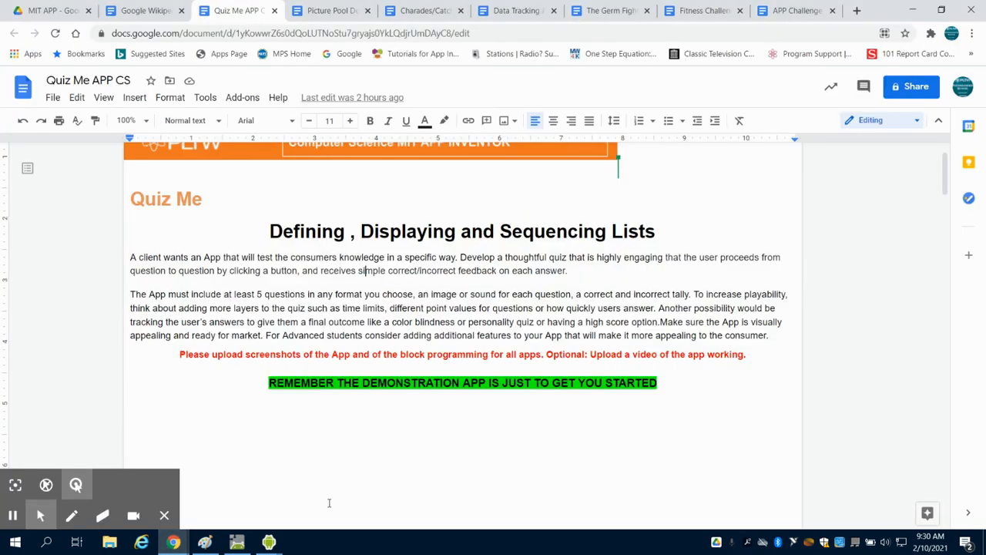
{"action": "mouse_move", "coordinate": [21, 510]}
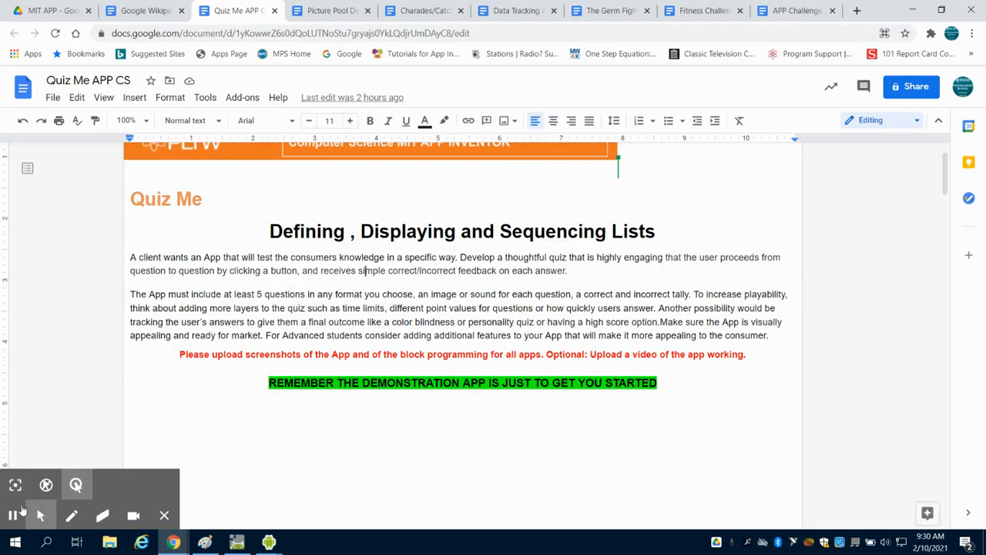